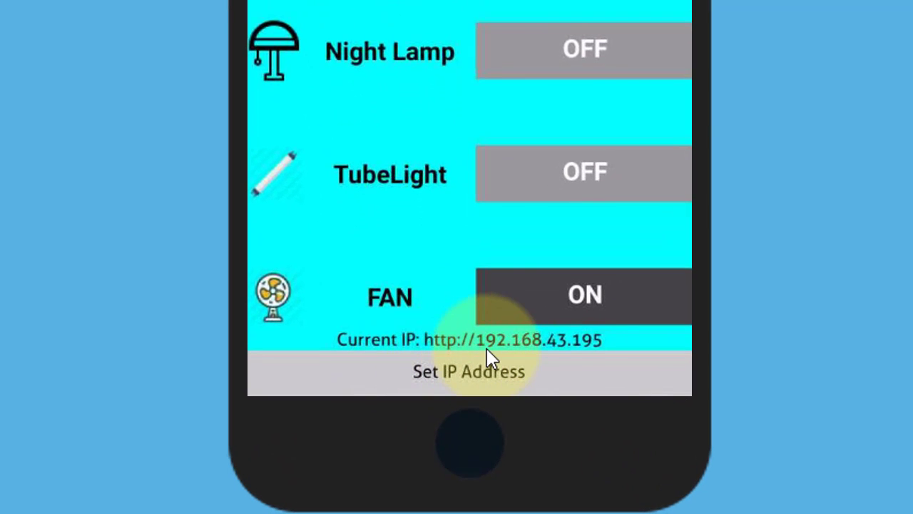
{"action": "mouse_move", "coordinate": [479, 349]}
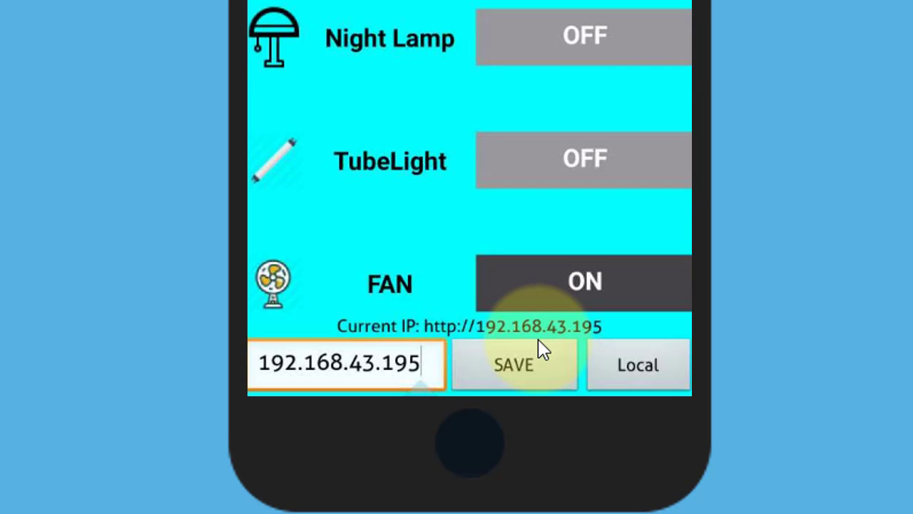
Open the My BedRoom IP address field (192.168.43.195), then return to the home screen
{"action": "left_click", "coordinate": [346, 365]}
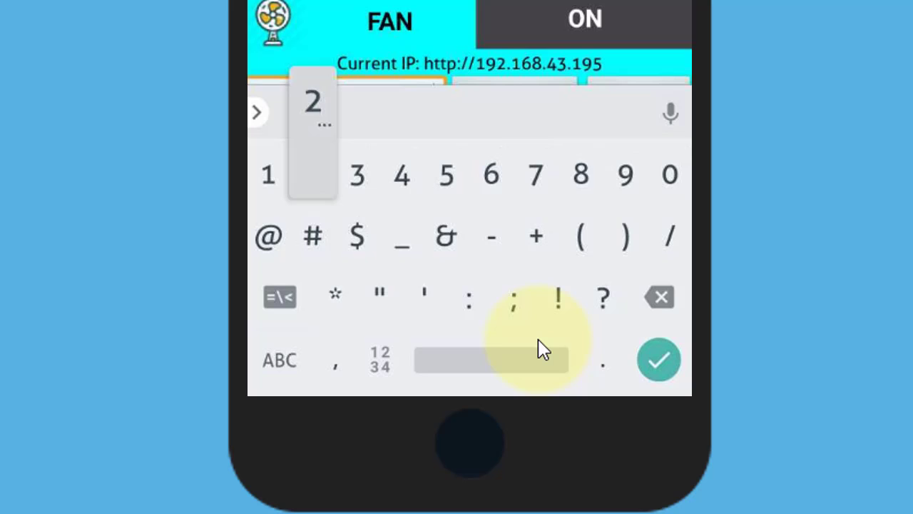
{"action": "left_click", "coordinate": [658, 359]}
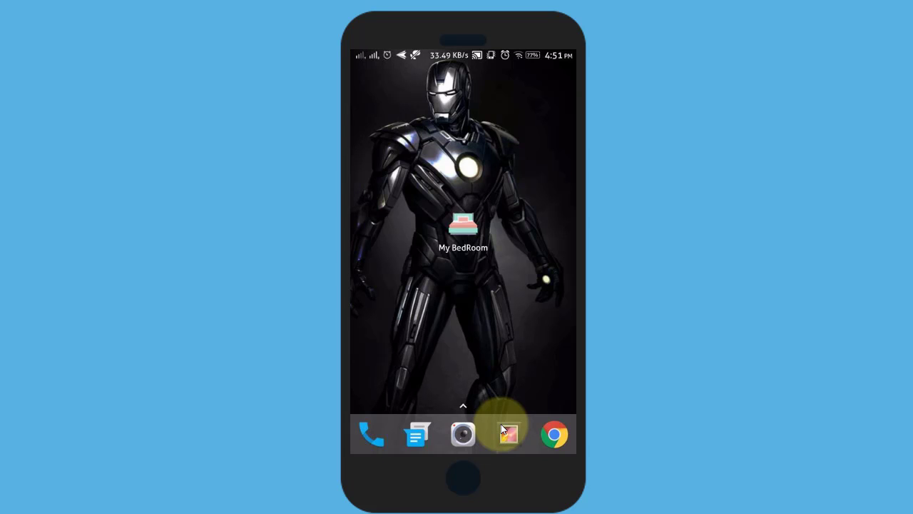
Switch to the browser showing Google results for 'mit app inventor 2'
{"action": "left_click", "coordinate": [463, 228]}
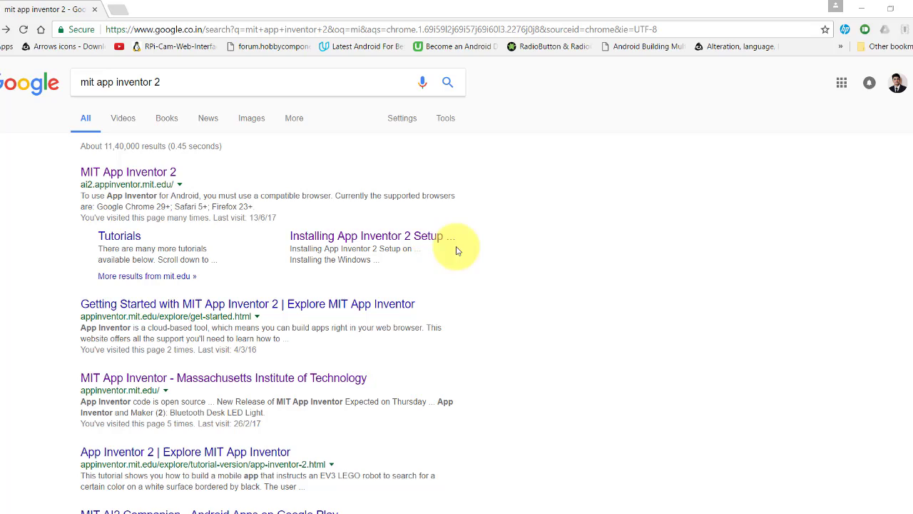
Create a new App Inventor project named 'Demo' from the MIT App Inventor 2 site
{"action": "left_click", "coordinate": [128, 171]}
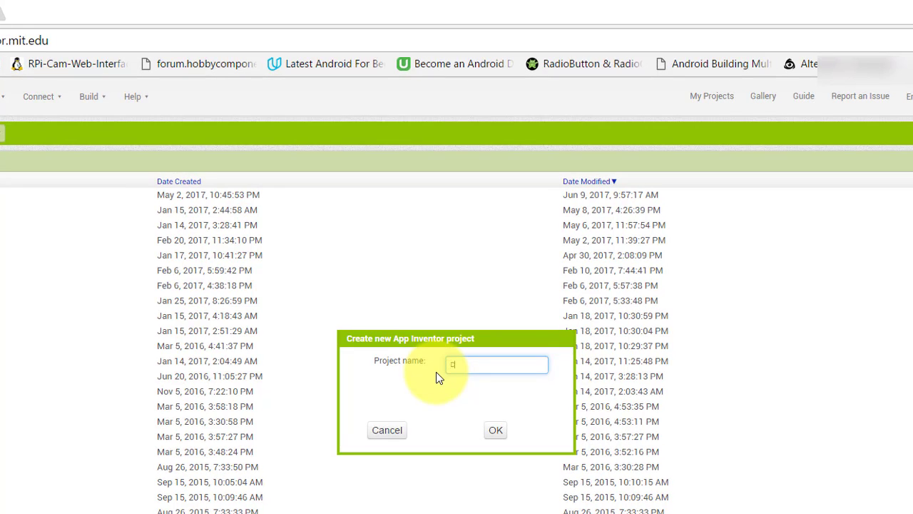
{"action": "type", "text": "Demo"}
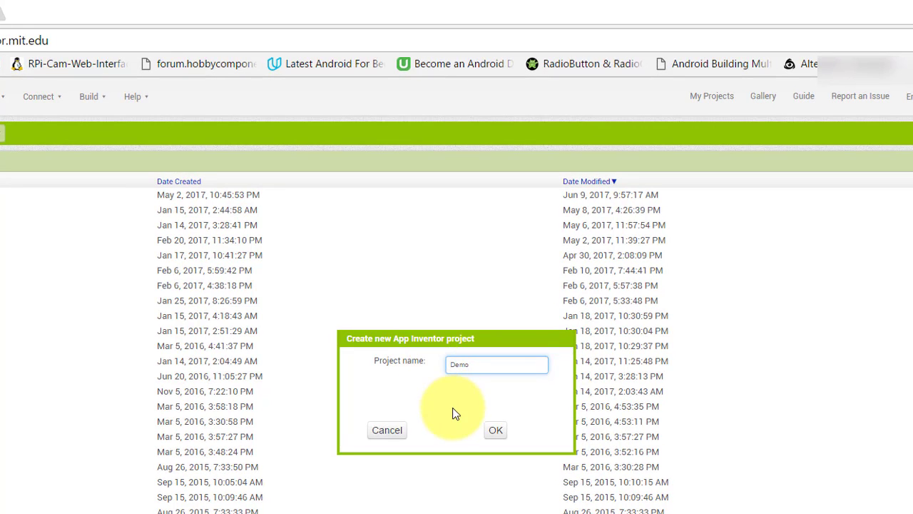
{"action": "left_click", "coordinate": [495, 430]}
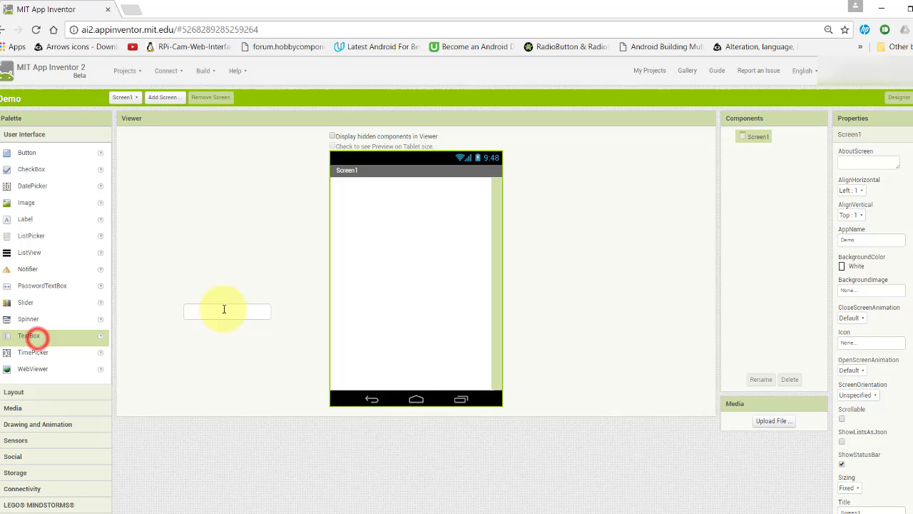
Add a text box to Screen1 with Fill parent width and hint 'Enter Data'
{"action": "left_click_drag", "start_coordinate": [29, 335], "coordinate": [374, 188]}
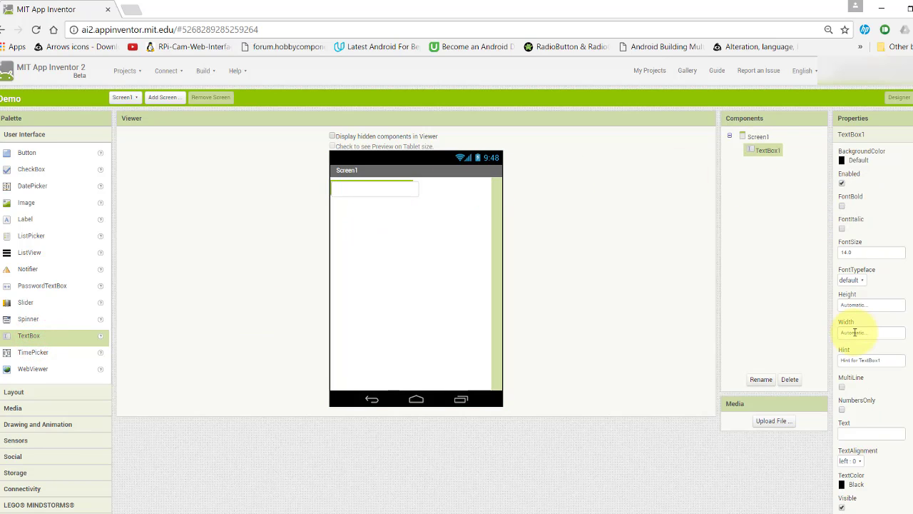
{"action": "left_click", "coordinate": [870, 333]}
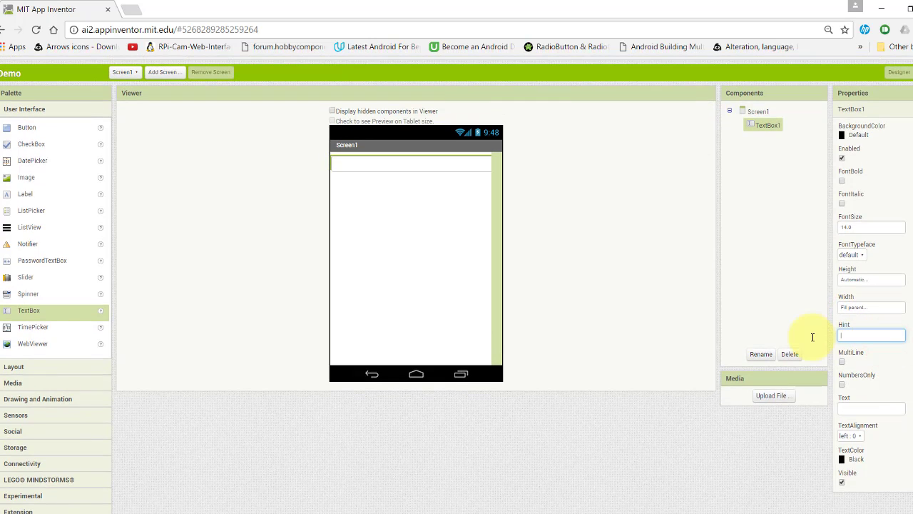
{"action": "type", "text": "E4"}
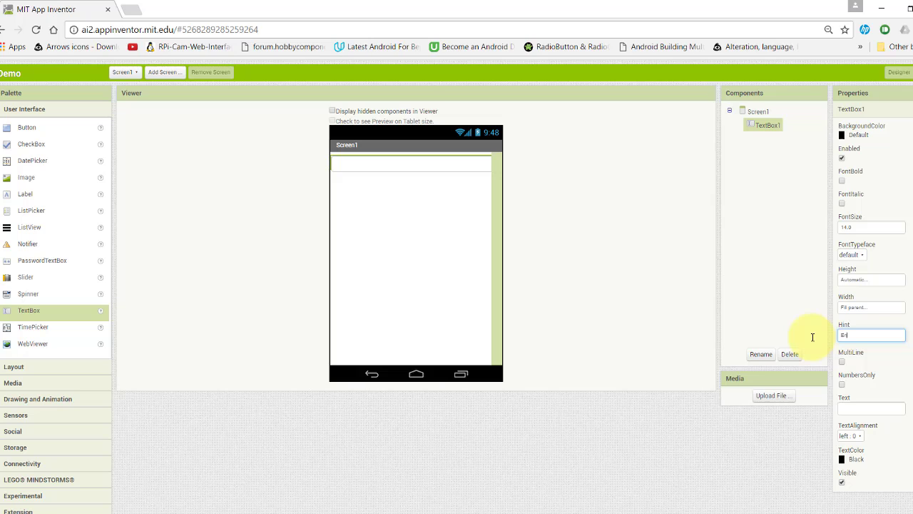
{"action": "type", "text": "Enter Data"}
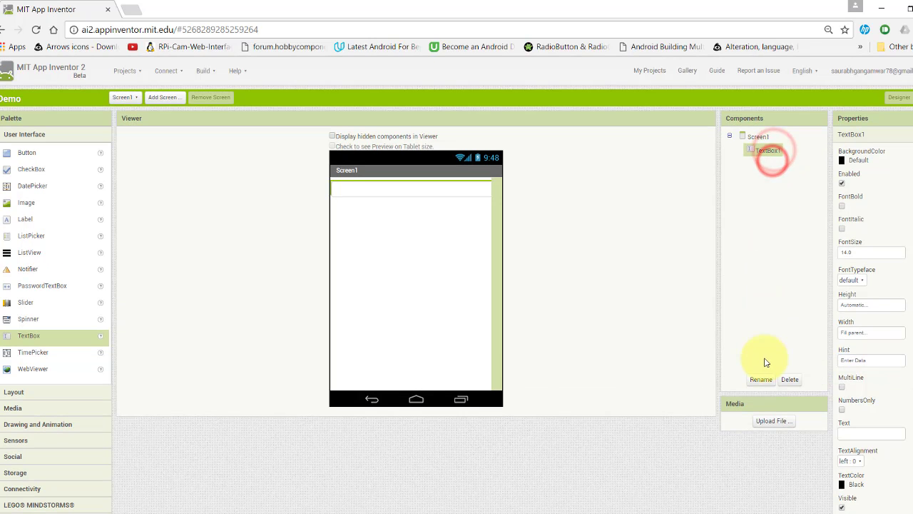
Rename the text box to inputtext
{"action": "left_click", "coordinate": [761, 379]}
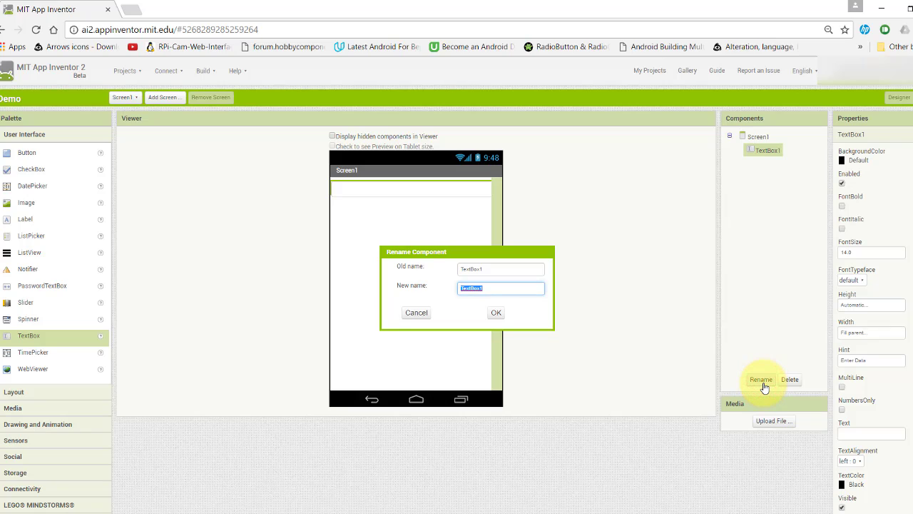
{"action": "type", "text": "inputtext"}
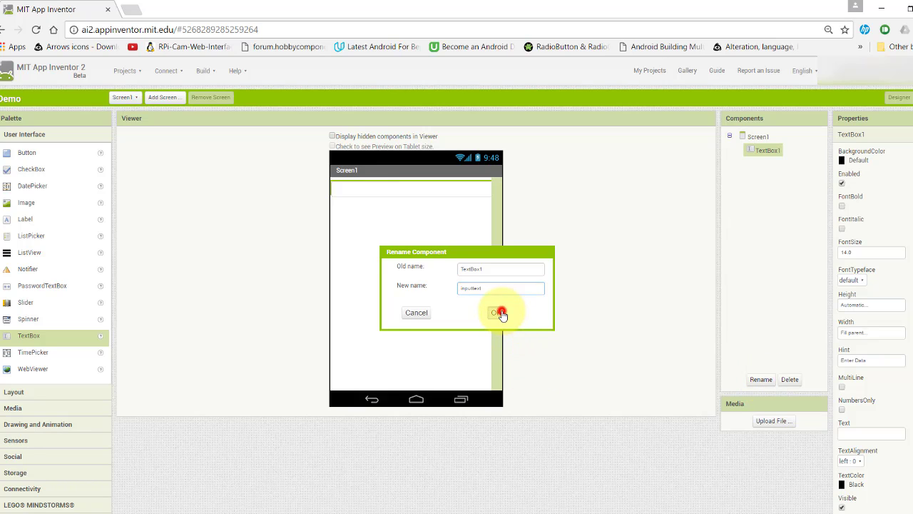
{"action": "left_click", "coordinate": [497, 313]}
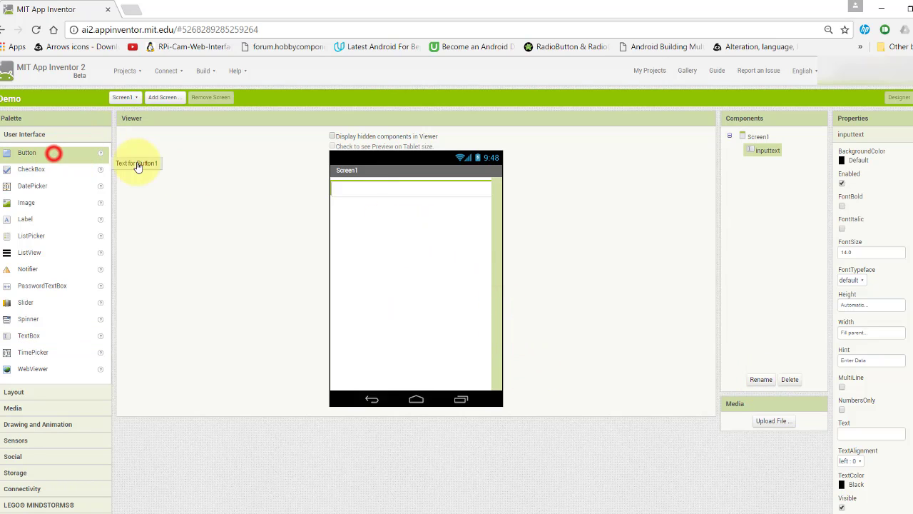
Add two buttons below the text box and rename the first to savebutton
{"action": "left_click_drag", "start_coordinate": [27, 152], "coordinate": [356, 204]}
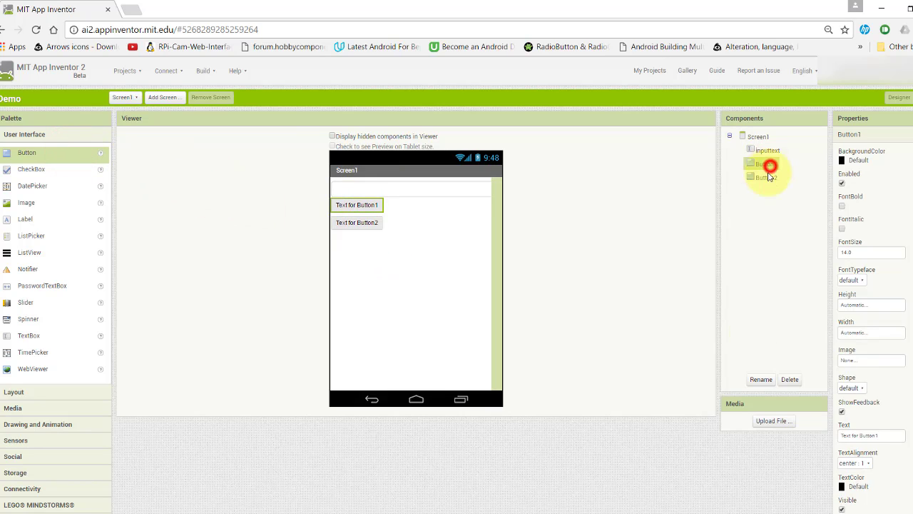
{"action": "left_click", "coordinate": [760, 379]}
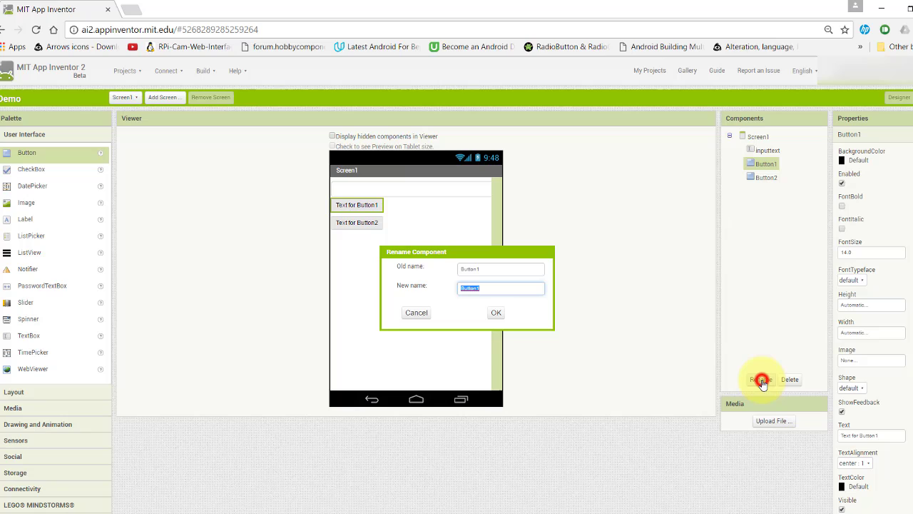
{"action": "type", "text": "save"}
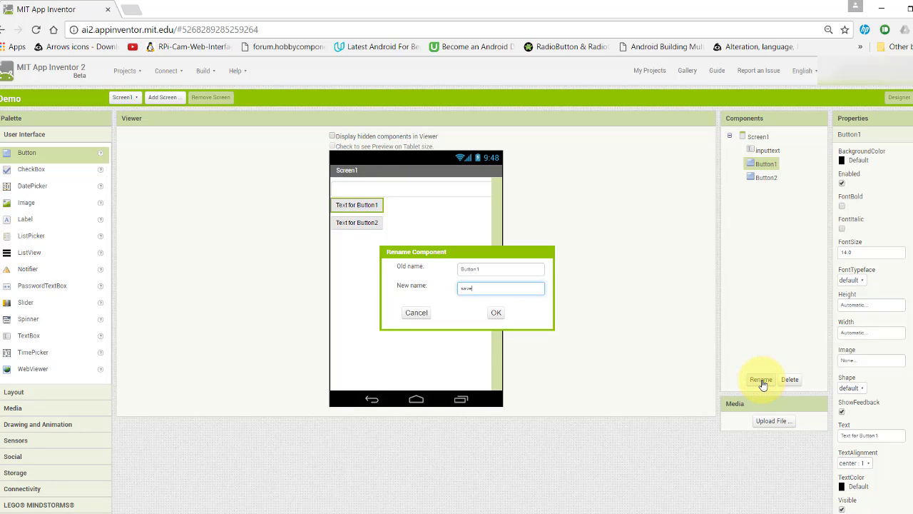
{"action": "type", "text": "button"}
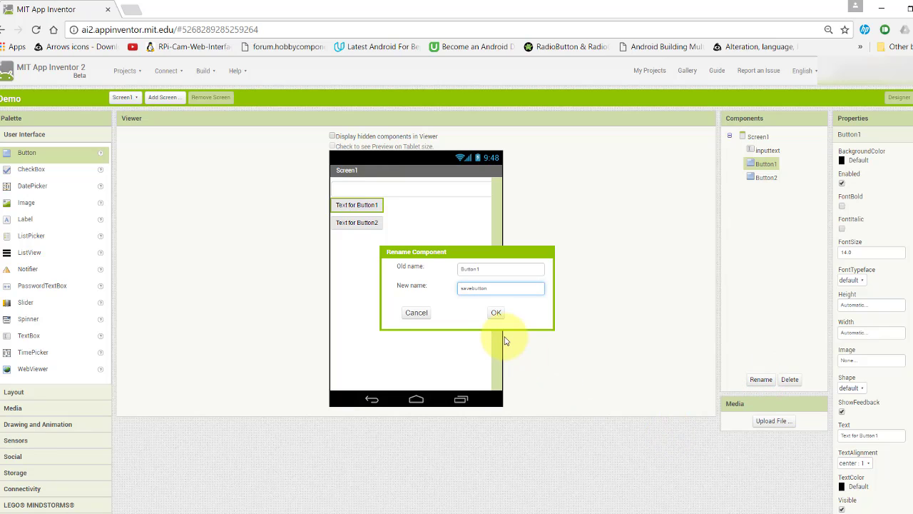
{"action": "left_click", "coordinate": [496, 312]}
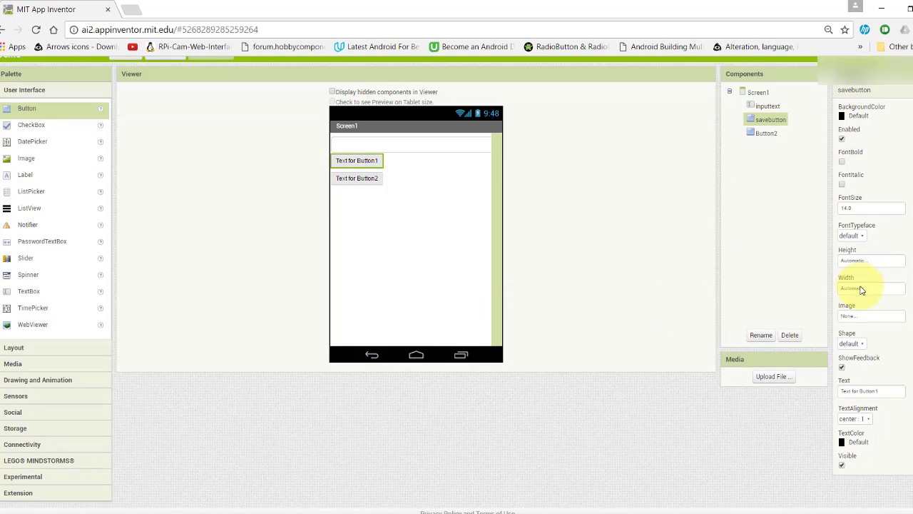
Make savebutton fill parent width with text 'Save Data', then select the second button
{"action": "left_click", "coordinate": [870, 288]}
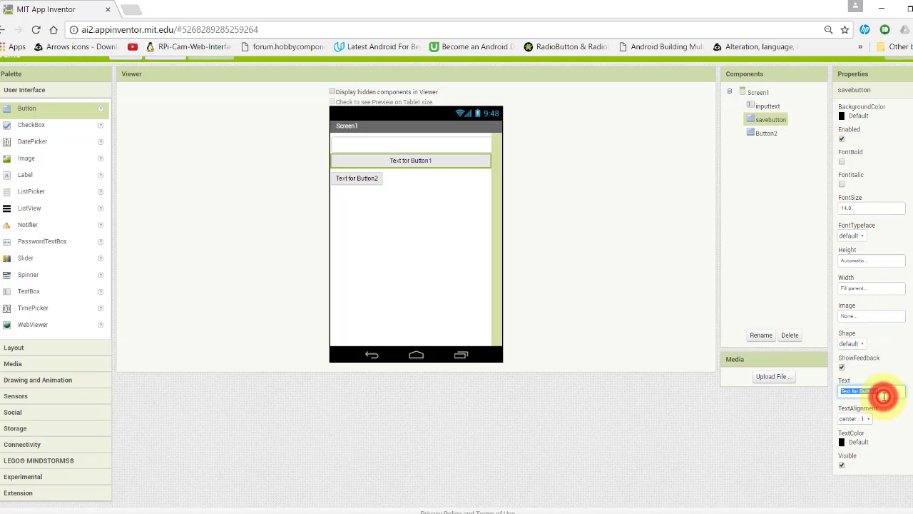
{"action": "type", "text": "94"}
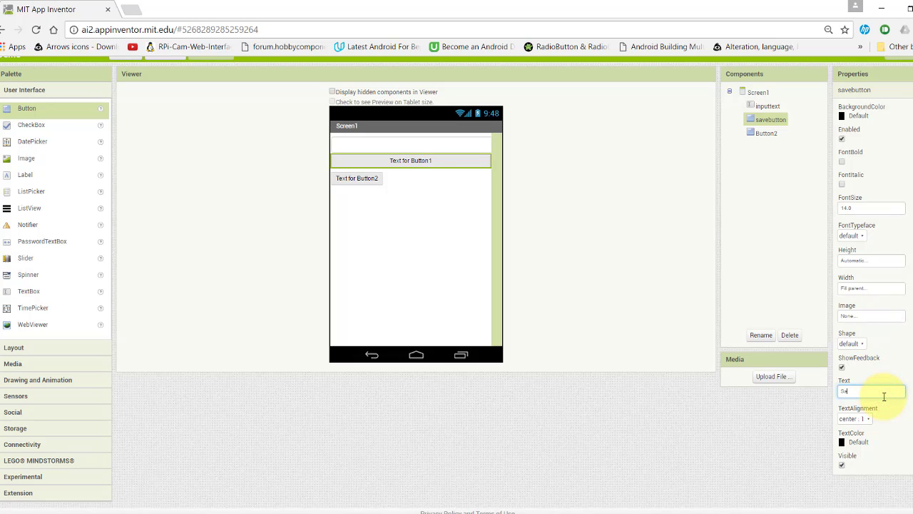
{"action": "type", "text": "Save Data"}
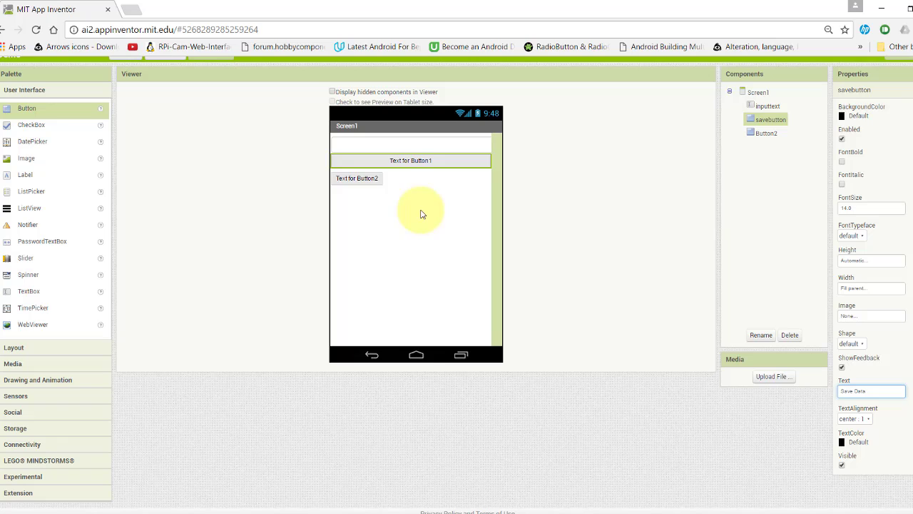
{"action": "left_click", "coordinate": [765, 133]}
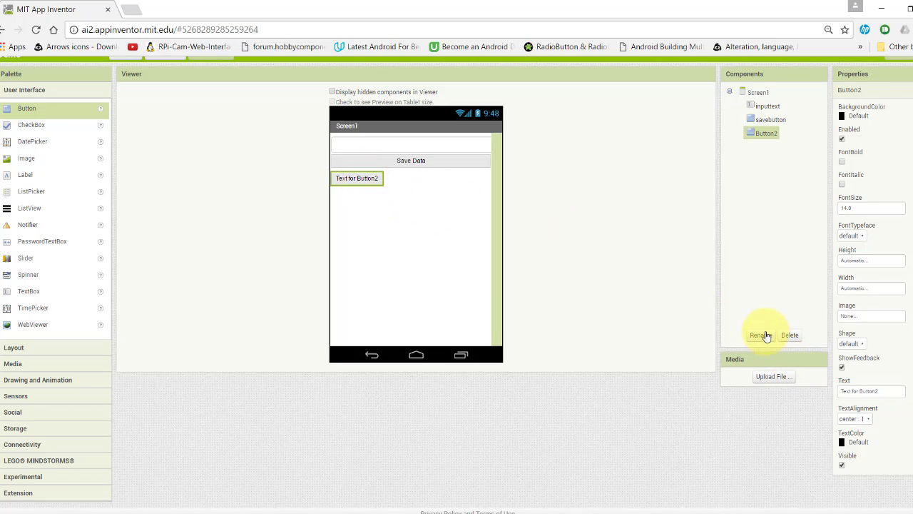
Rename the second button Showbutton, set its text to 'Show Data' and width Fill parent
{"action": "left_click", "coordinate": [760, 334]}
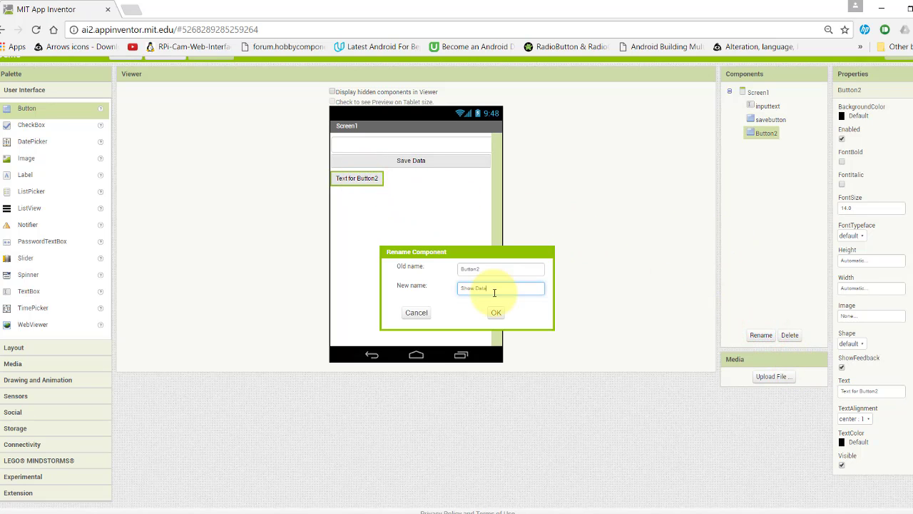
{"action": "key", "text": "BackSpace"}
{"action": "type", "text": "butto"}
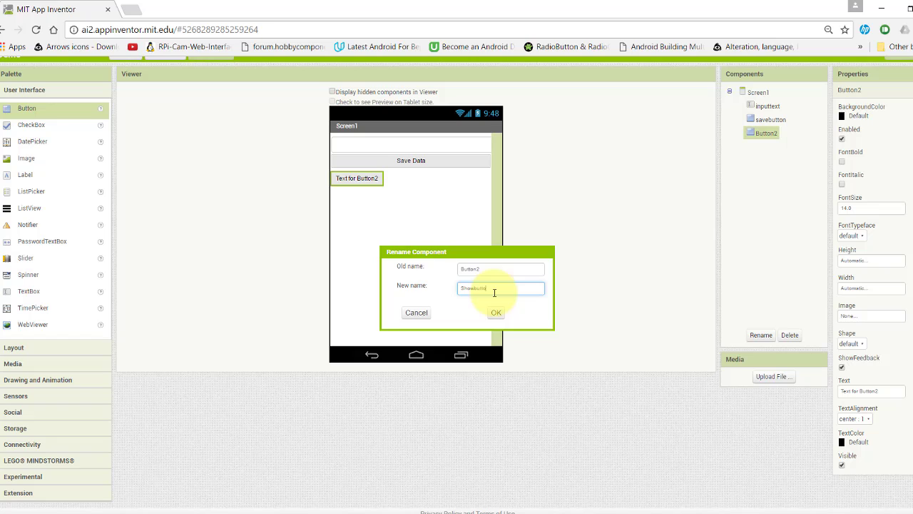
{"action": "left_click", "coordinate": [495, 312]}
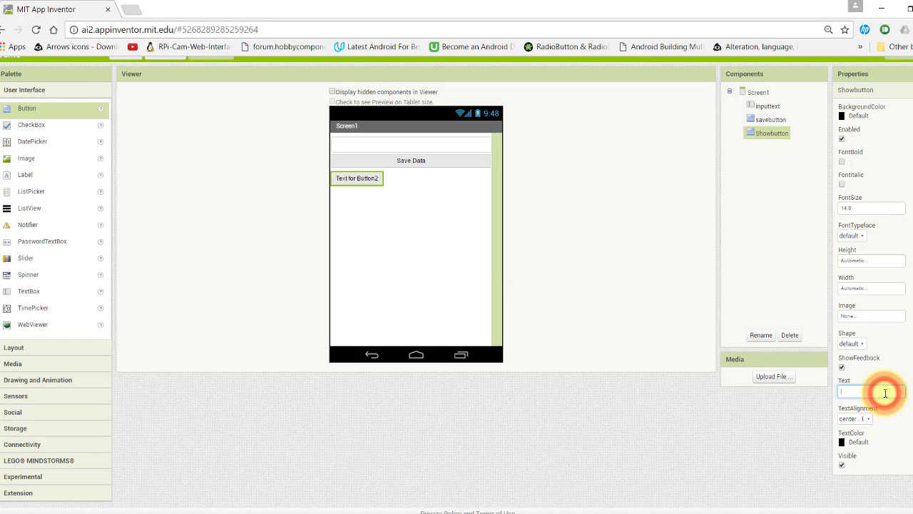
{"action": "type", "text": "Show Data"}
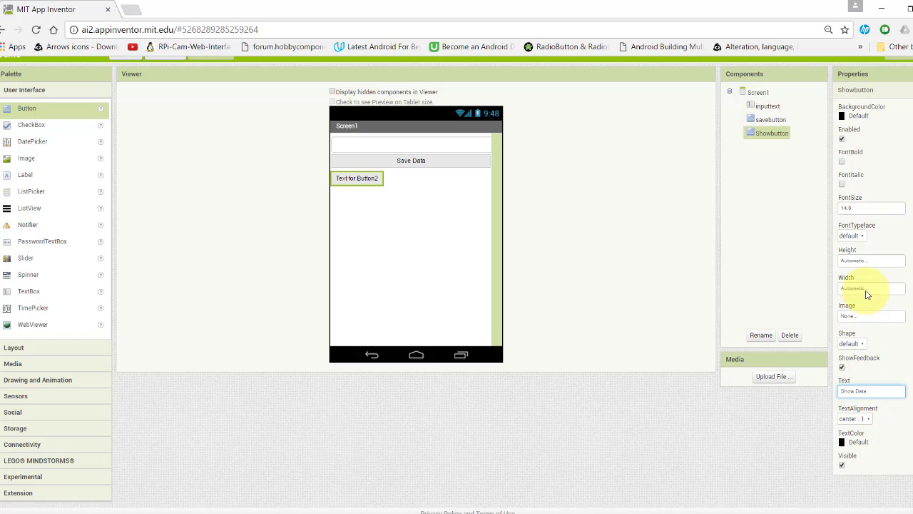
{"action": "left_click", "coordinate": [870, 288]}
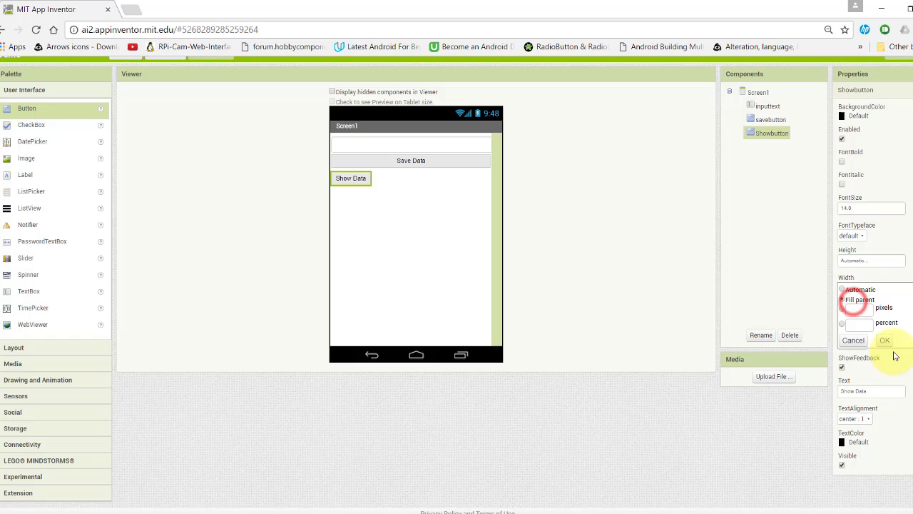
{"action": "left_click", "coordinate": [885, 341]}
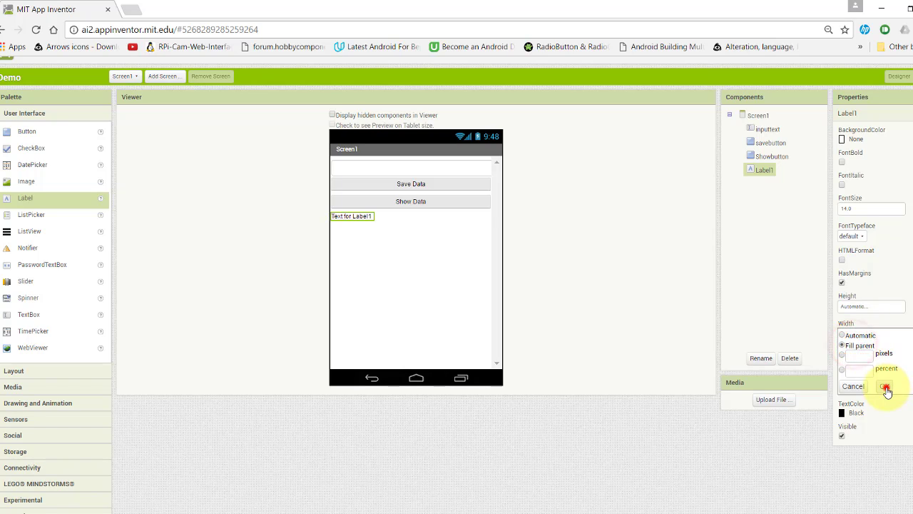
Make Label1 fill parent width, rename it to label, and reselect inputtext and label
{"action": "left_click", "coordinate": [886, 390]}
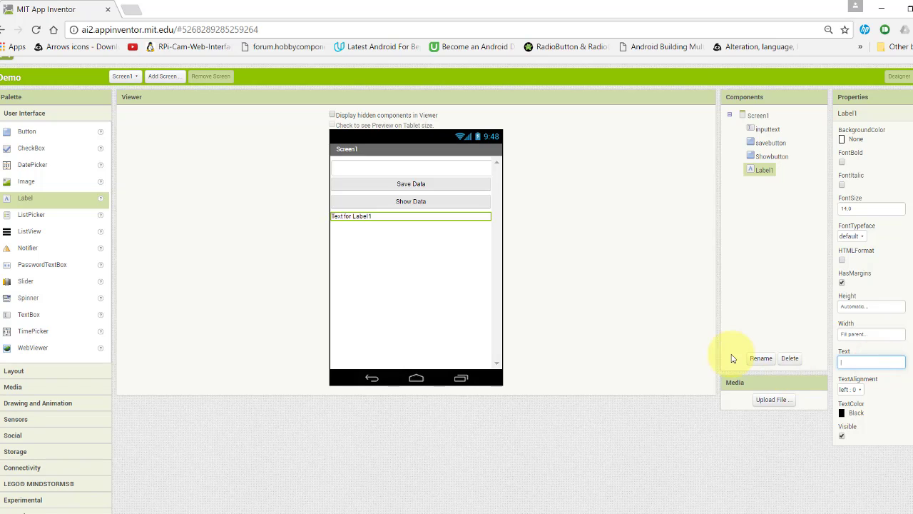
{"action": "mouse_move", "coordinate": [774, 198]}
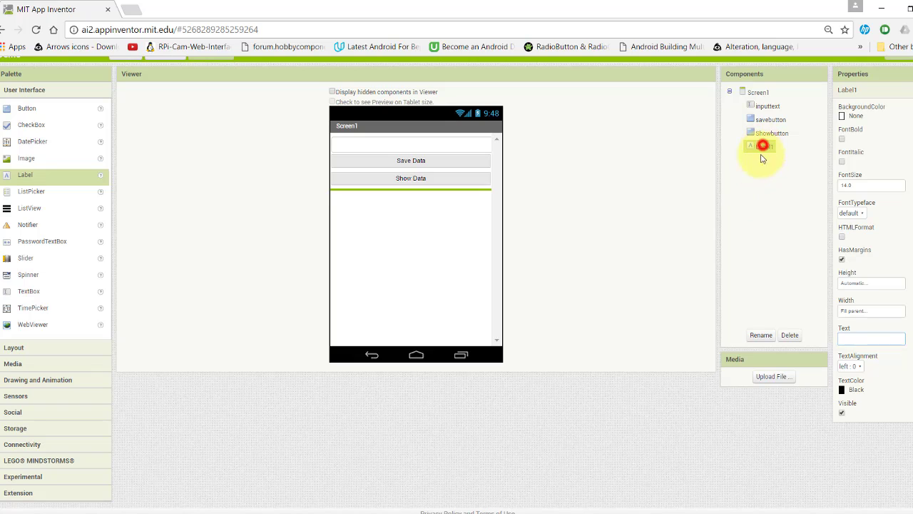
{"action": "left_click", "coordinate": [760, 336]}
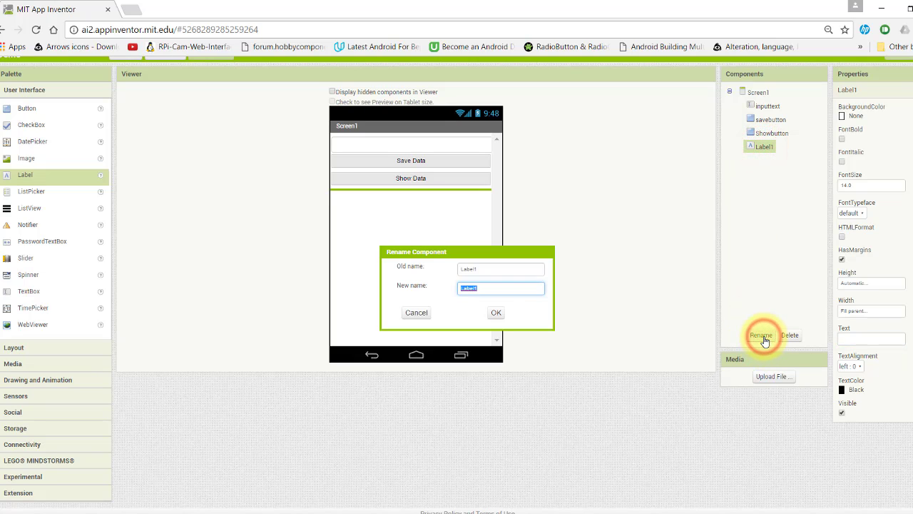
{"action": "type", "text": "label"}
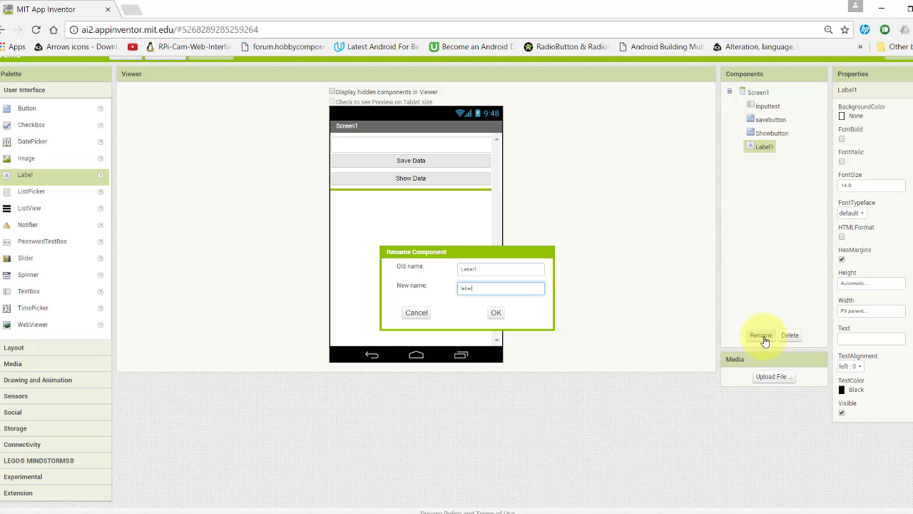
{"action": "left_click", "coordinate": [496, 313]}
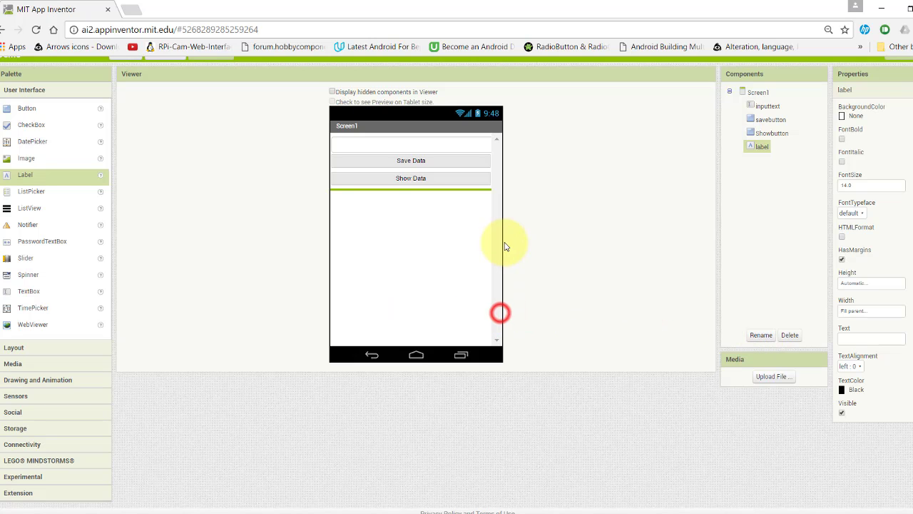
{"action": "scroll", "scroll_direction": "up", "scroll_amount": 3}
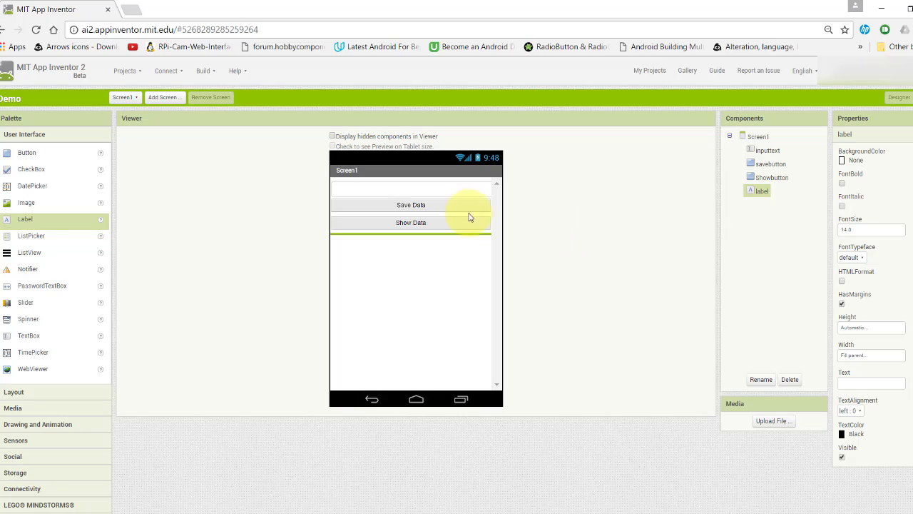
{"action": "left_click", "coordinate": [410, 188]}
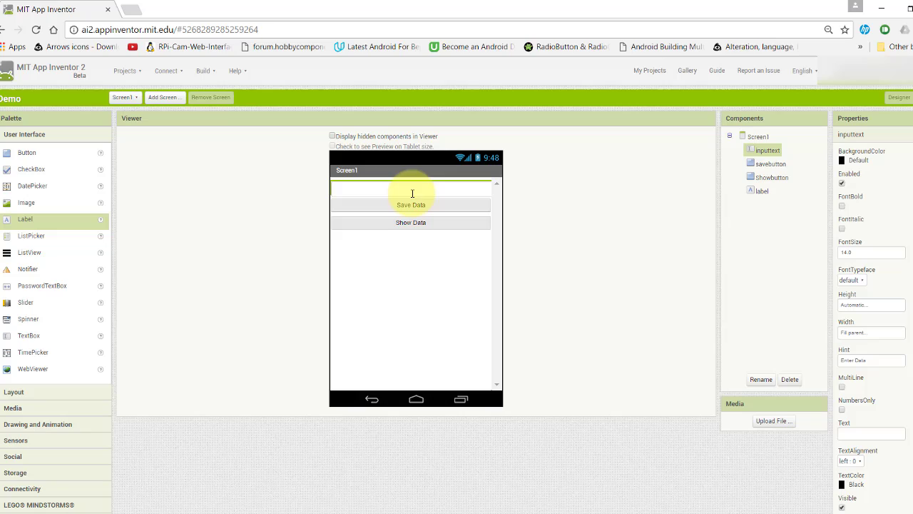
{"action": "mouse_move", "coordinate": [413, 210]}
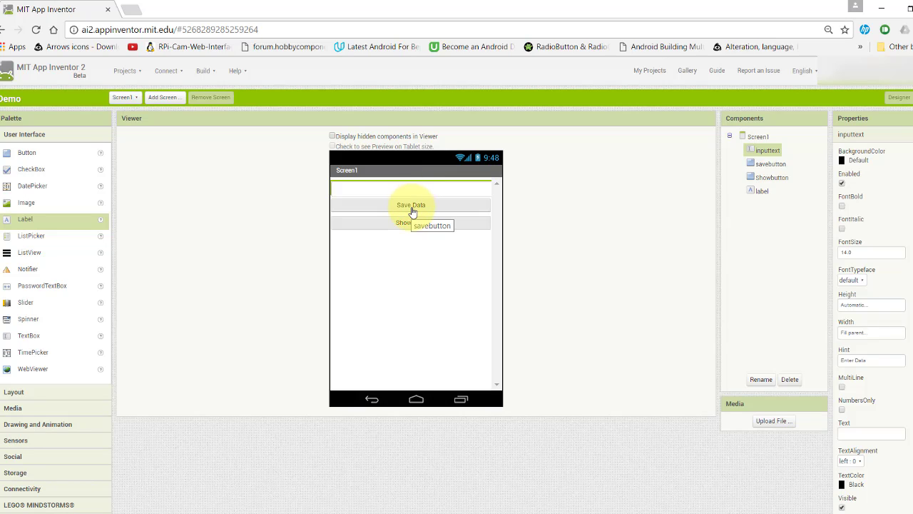
{"action": "mouse_move", "coordinate": [410, 223]}
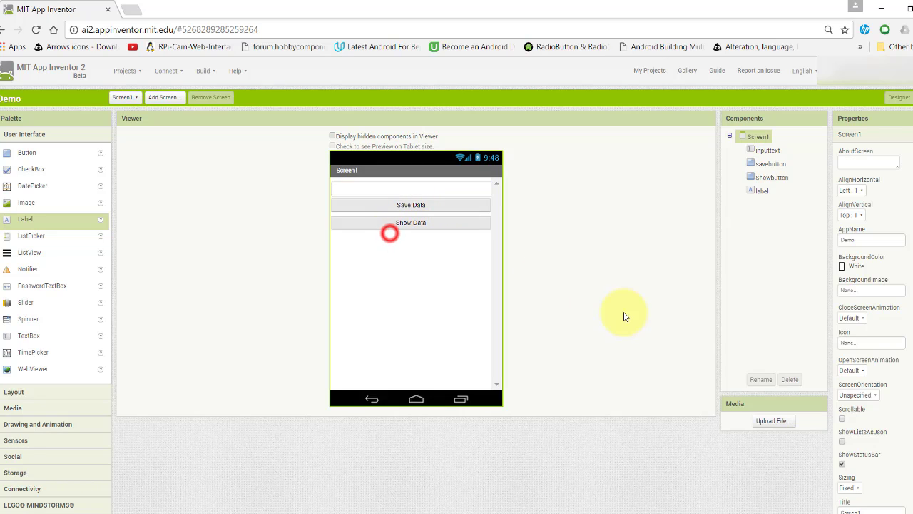
{"action": "left_click", "coordinate": [762, 190]}
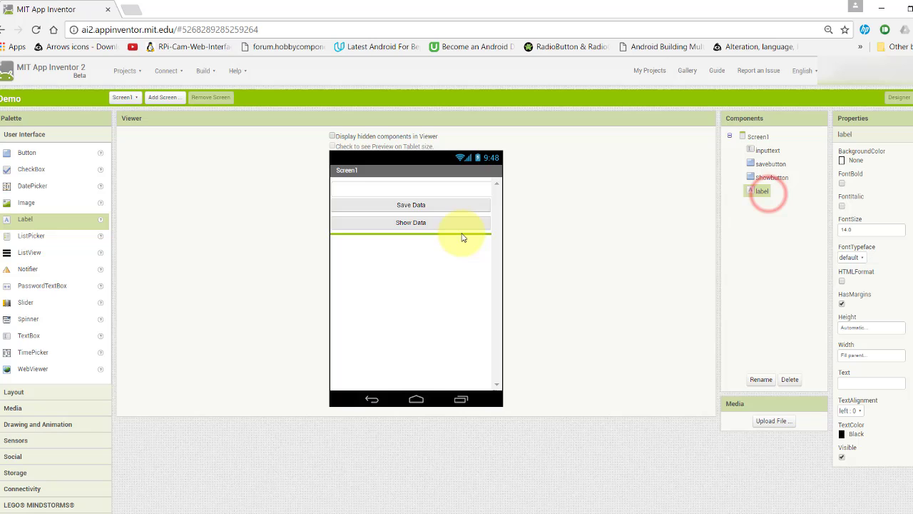
{"action": "mouse_move", "coordinate": [66, 288]}
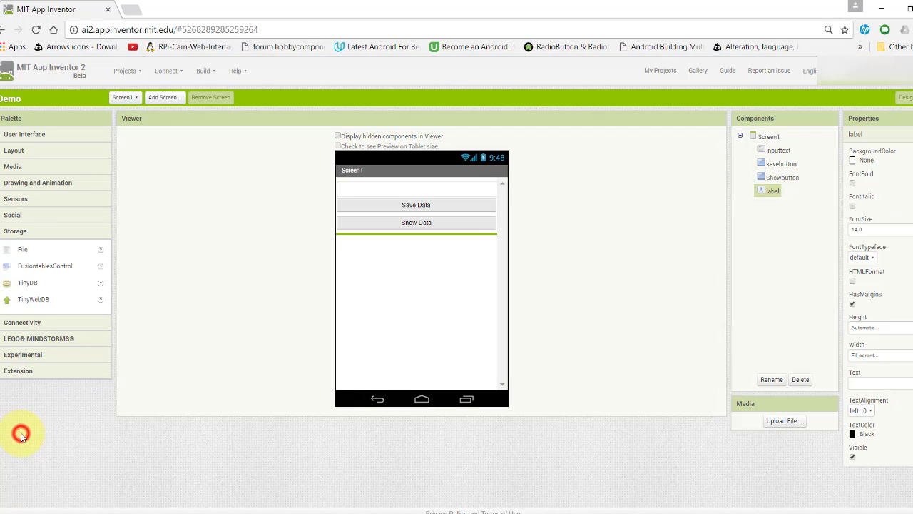
Add a TinyDB1 storage component to Screen1 and switch to the Blocks editor
{"action": "left_click_drag", "start_coordinate": [28, 283], "coordinate": [449, 214]}
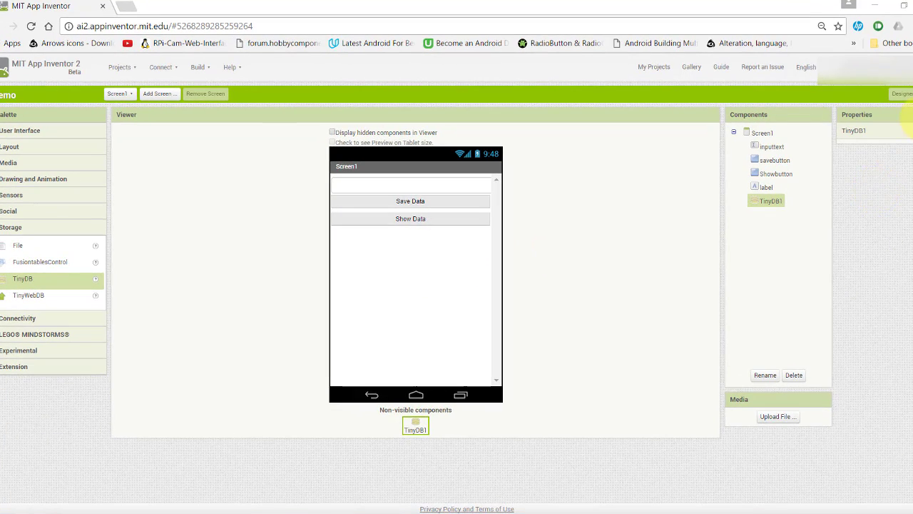
{"action": "left_click", "coordinate": [900, 94]}
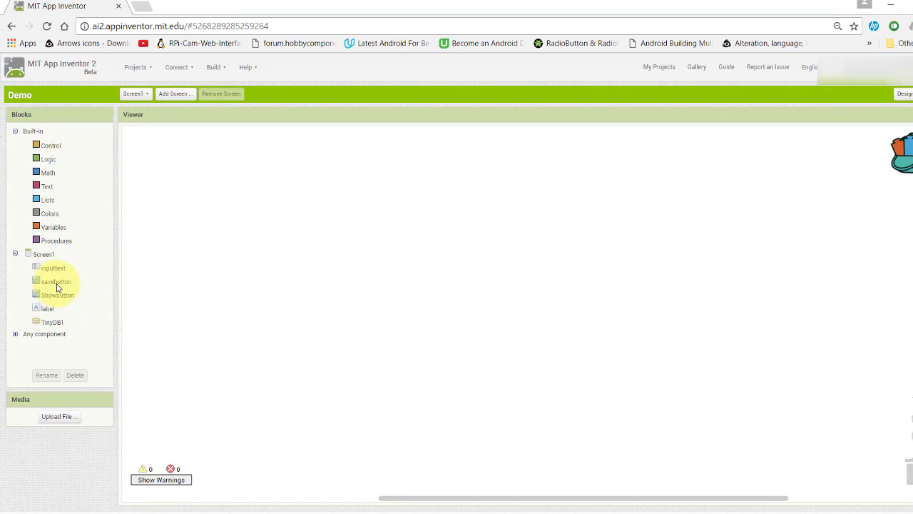
Place a TinyDB1.StoreValue call inside savebutton's LongClick event
{"action": "left_click", "coordinate": [55, 281]}
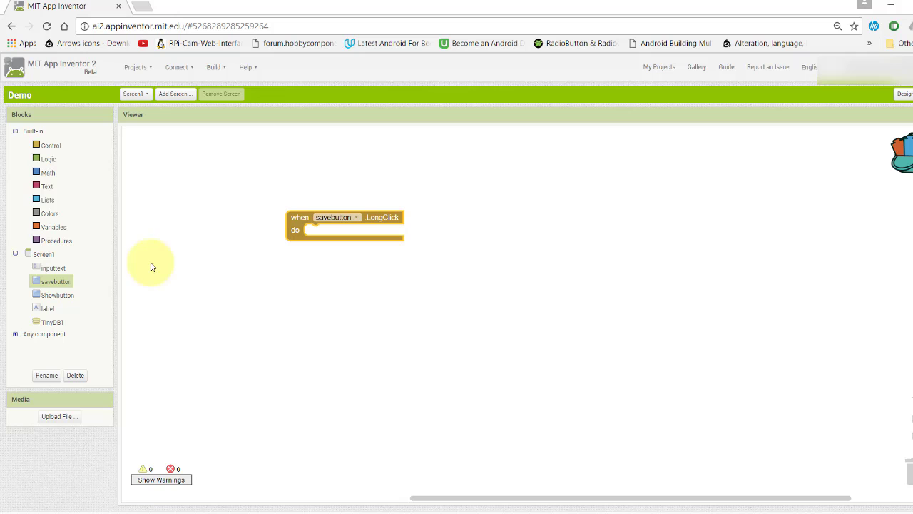
{"action": "left_click", "coordinate": [52, 322]}
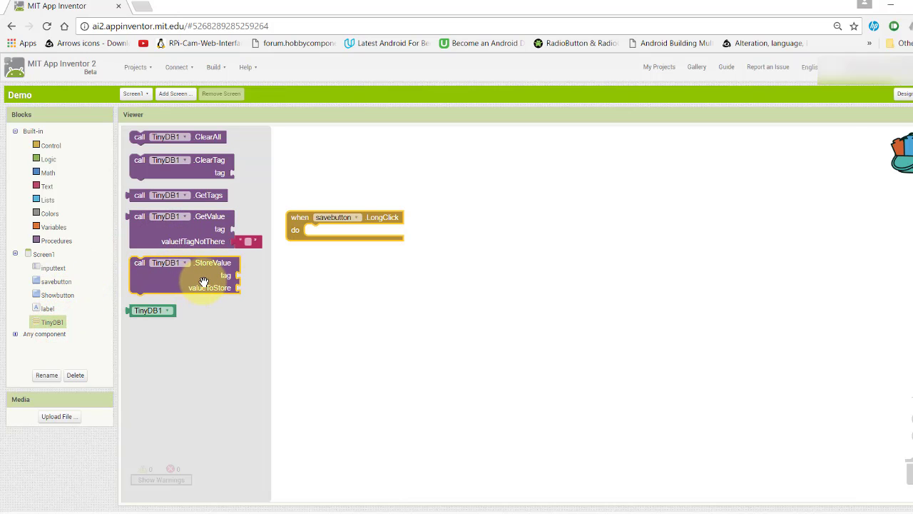
{"action": "left_click_drag", "start_coordinate": [184, 275], "coordinate": [360, 249]}
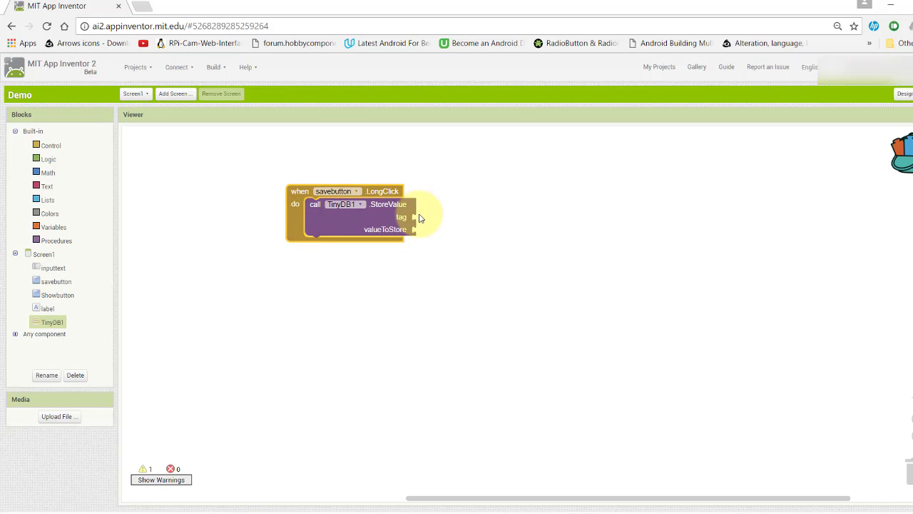
{"action": "mouse_move", "coordinate": [157, 216]}
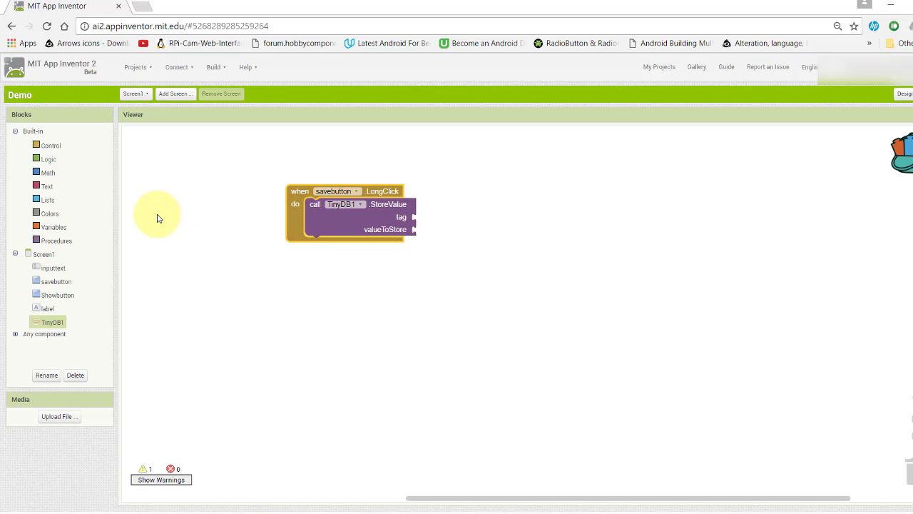
Fill StoreValue with tag text 'data' and value inputtext.Text; add an empty Showbutton.Click event
{"action": "left_click", "coordinate": [47, 186]}
{"action": "type", "text": "data"}
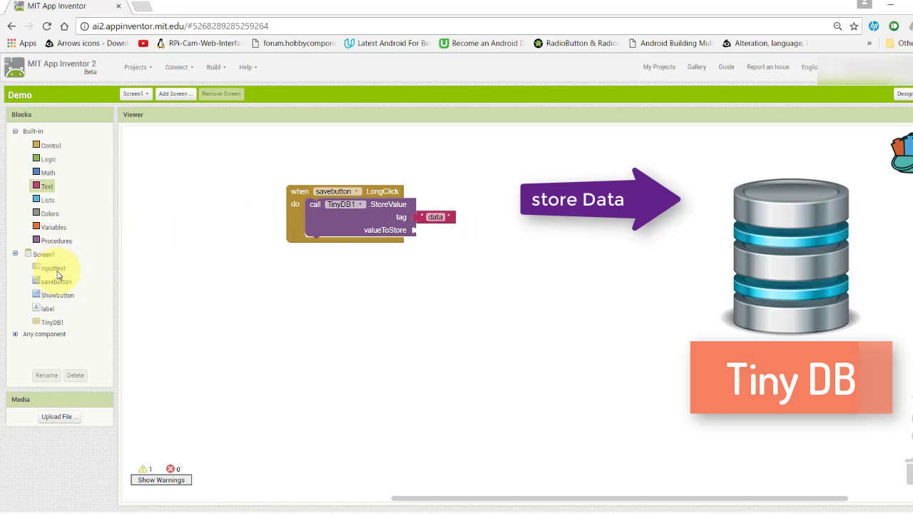
{"action": "left_click", "coordinate": [52, 268]}
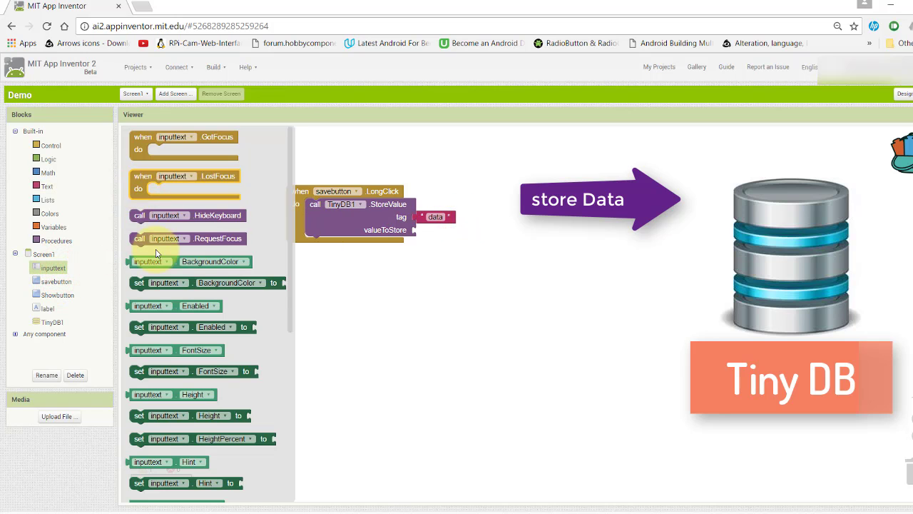
{"action": "scroll", "scroll_direction": "down", "scroll_amount": 3}
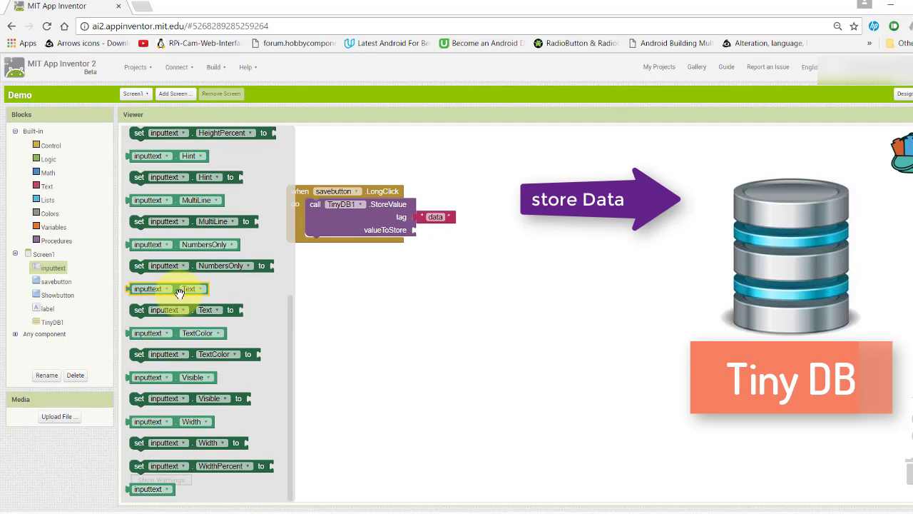
{"action": "left_click_drag", "start_coordinate": [168, 289], "coordinate": [457, 235]}
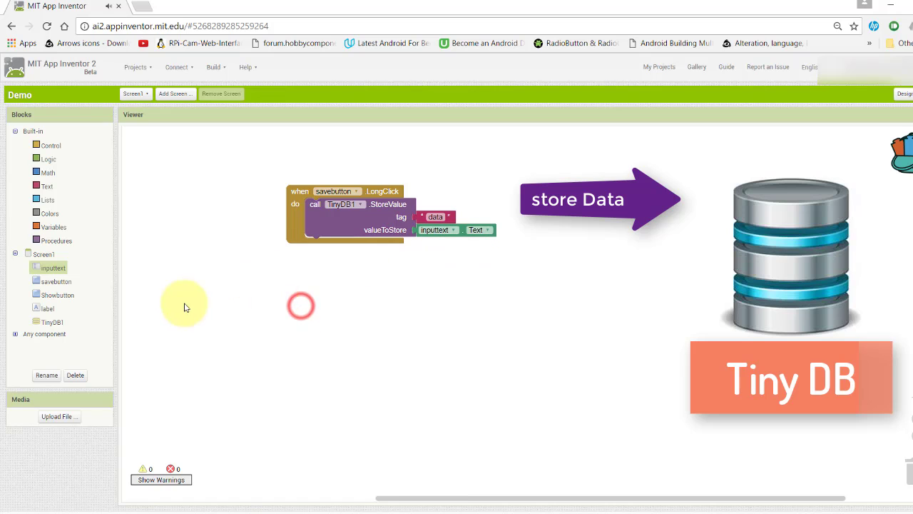
{"action": "mouse_move", "coordinate": [70, 296]}
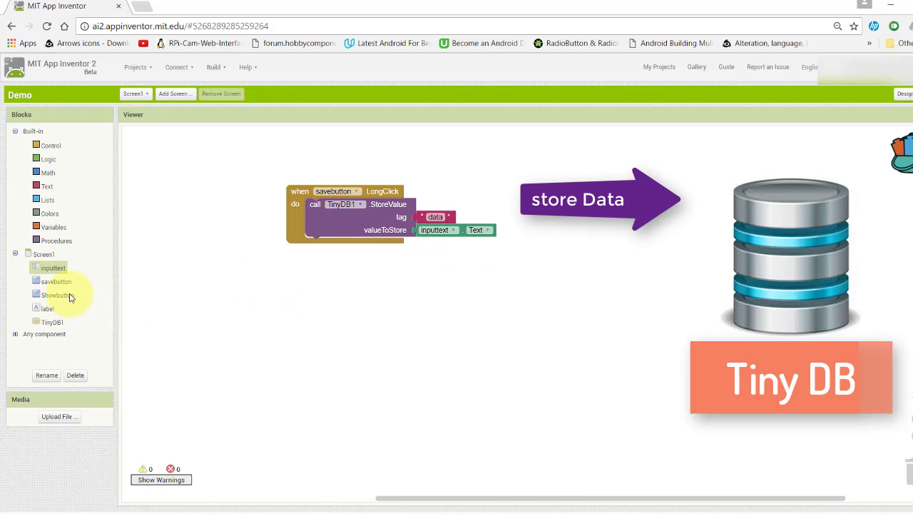
{"action": "left_click", "coordinate": [57, 295]}
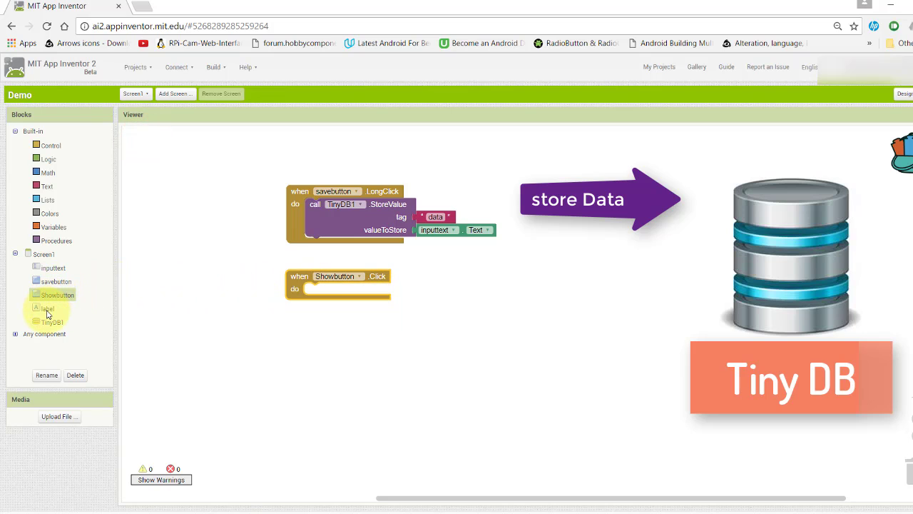
In Showbutton.Click, set label.Text to TinyDB1.GetValue for tag 'data'; add Screen1.Initialize
{"action": "left_click", "coordinate": [46, 307]}
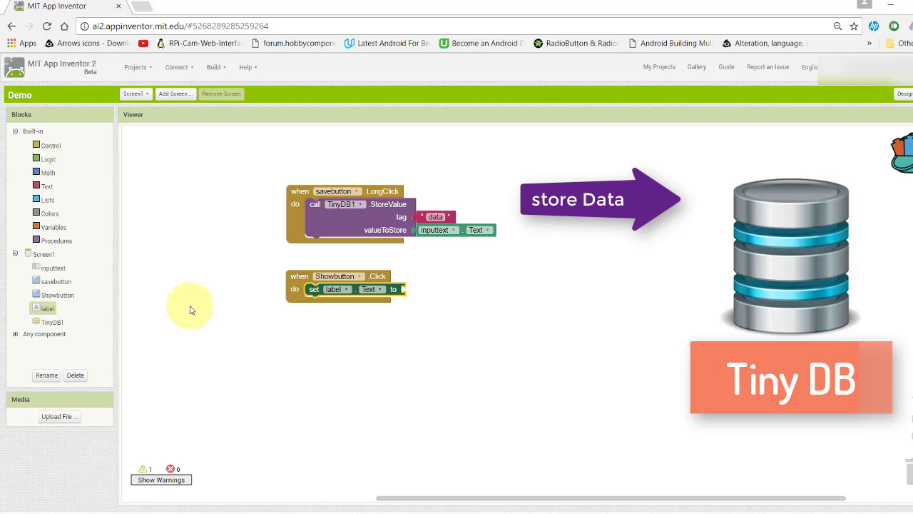
{"action": "left_click", "coordinate": [52, 322]}
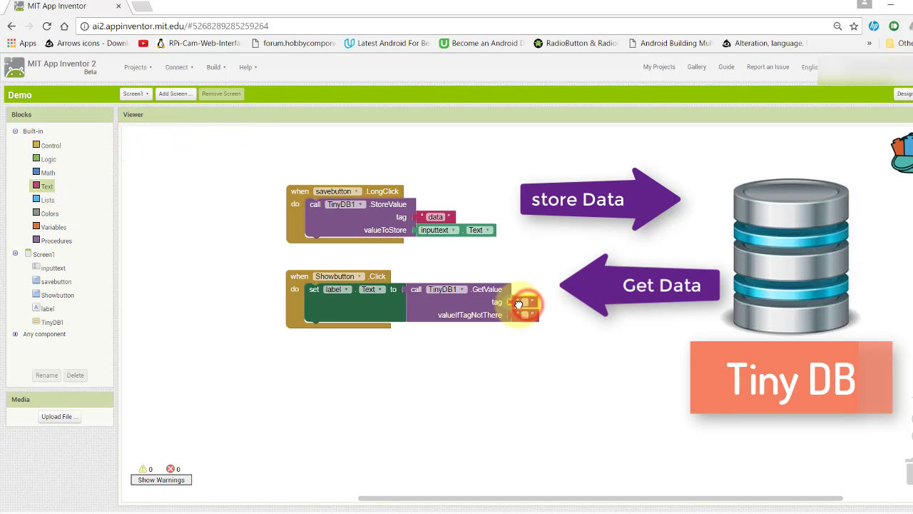
{"action": "left_click", "coordinate": [521, 302]}
{"action": "type", "text": "data"}
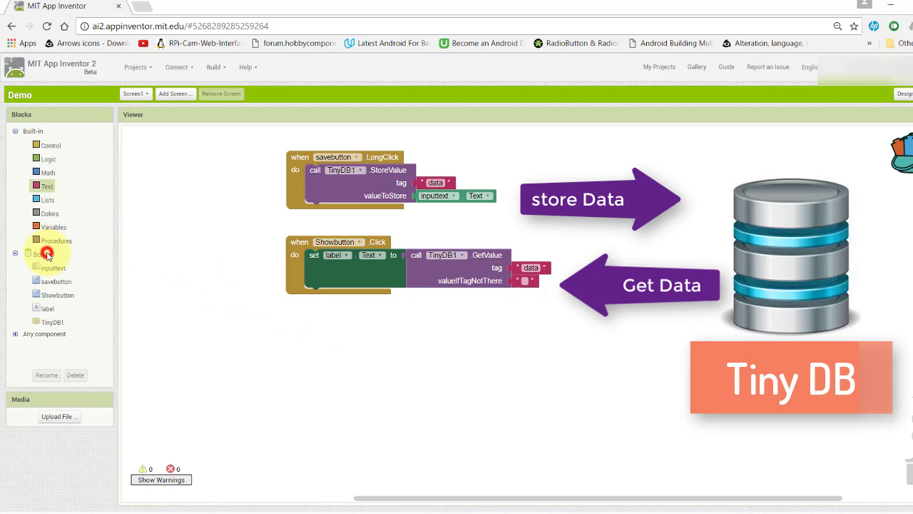
{"action": "left_click", "coordinate": [44, 254]}
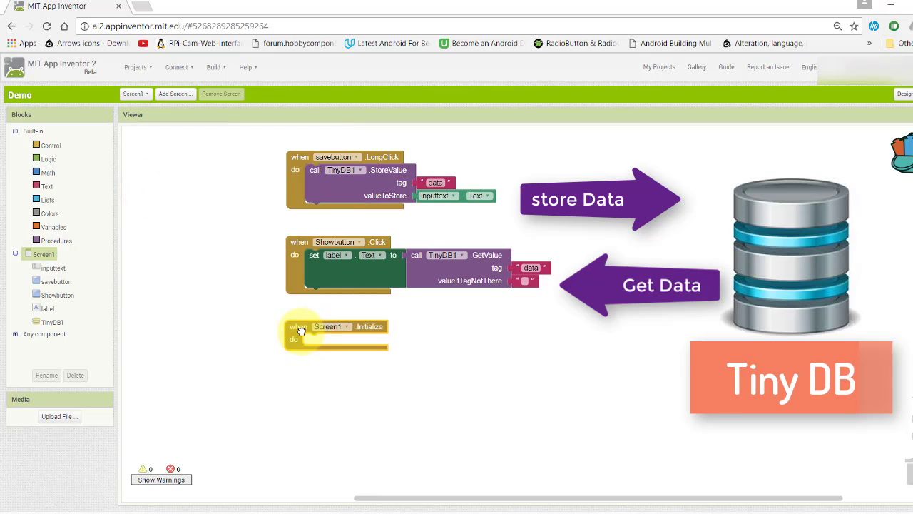
Duplicate the set label.Text from TinyDB1 'data' block into when Screen1.Initialize
{"action": "right_click", "coordinate": [349, 267]}
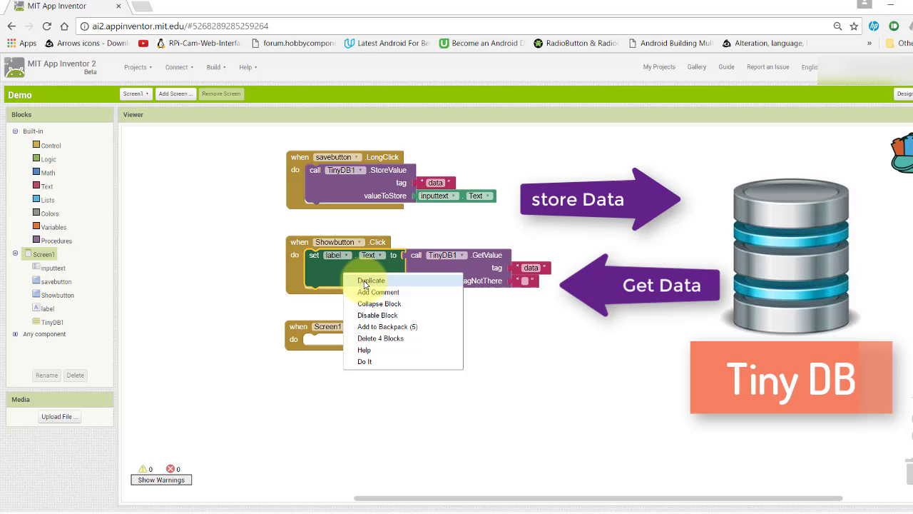
{"action": "left_click", "coordinate": [370, 279]}
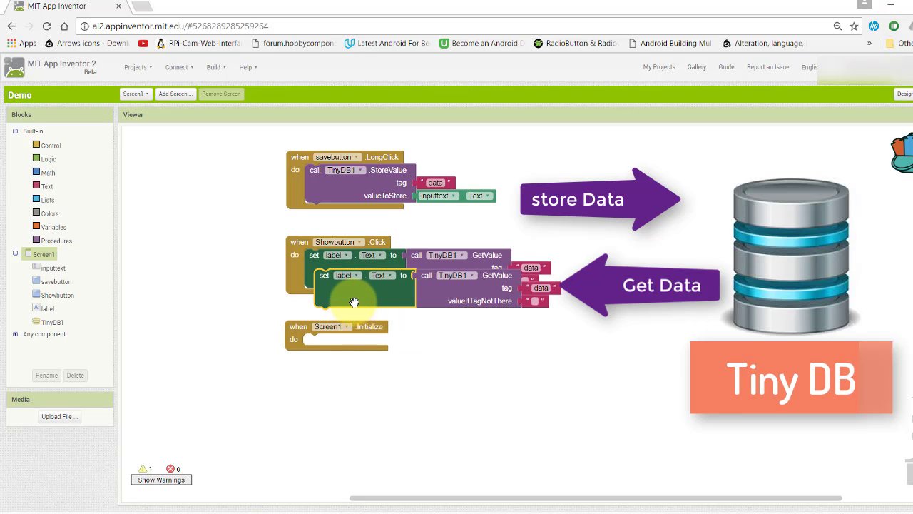
{"action": "left_click_drag", "start_coordinate": [355, 289], "coordinate": [344, 353]}
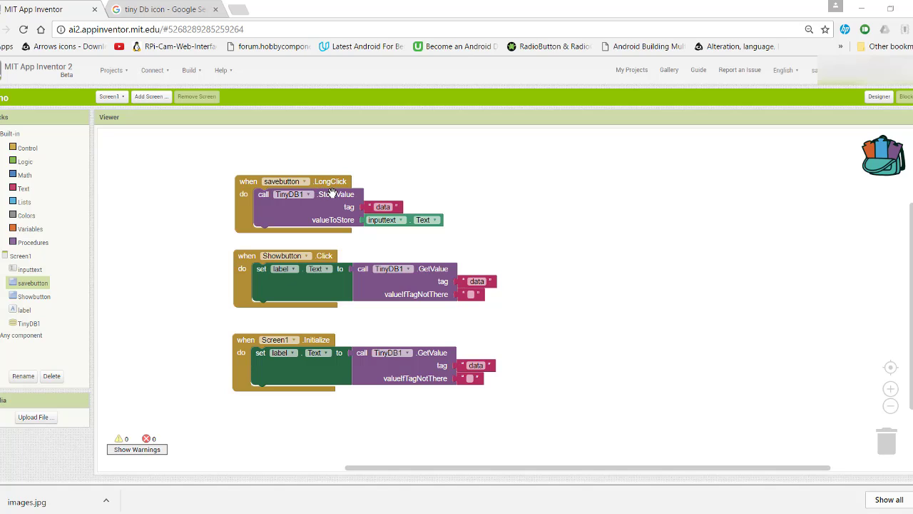
{"action": "mouse_move", "coordinate": [319, 204]}
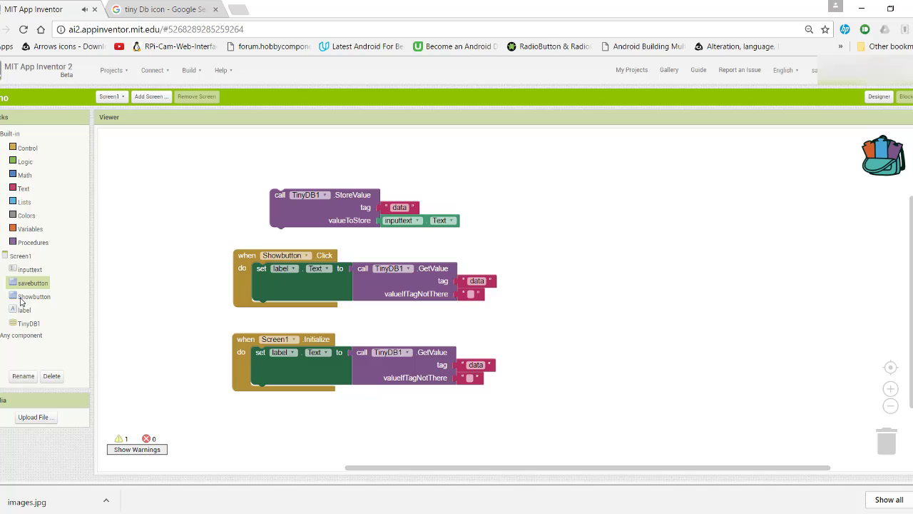
Move the StoreValue call from savebutton's LongClick event into a savebutton.Click event
{"action": "left_click", "coordinate": [31, 283]}
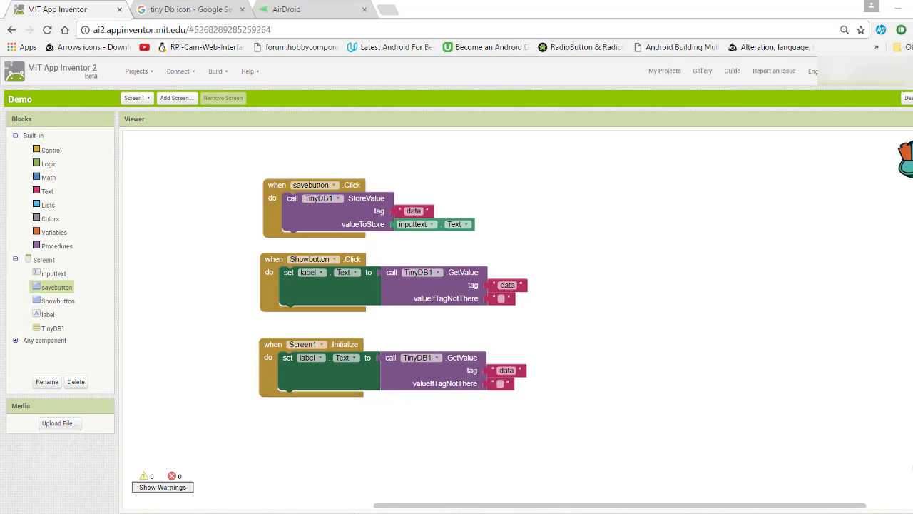
{"action": "mouse_move", "coordinate": [371, 220]}
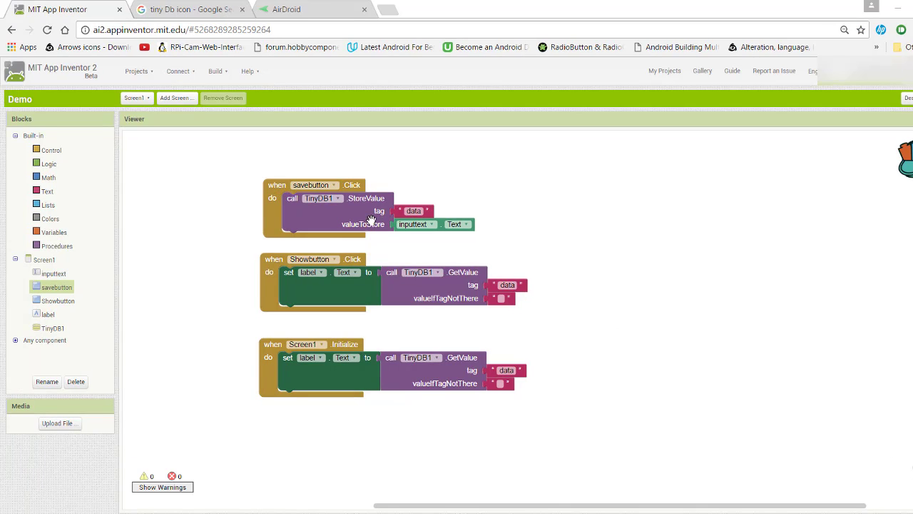
{"action": "left_click", "coordinate": [180, 71]}
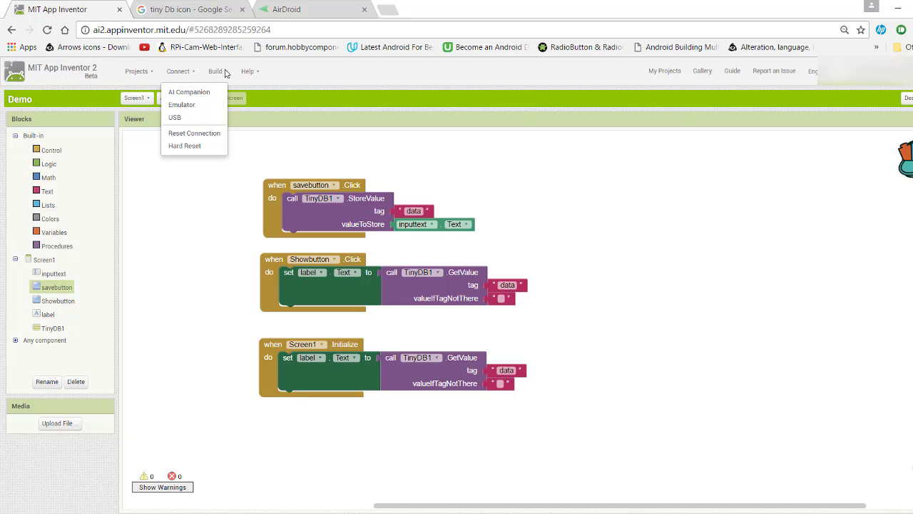
Build the Demo app as an .apk saved to the computer
{"action": "left_click", "coordinate": [216, 70]}
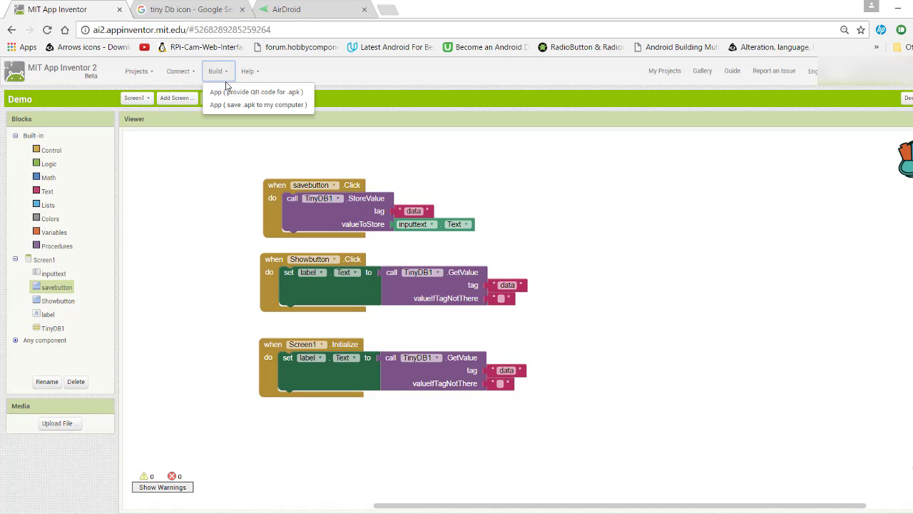
{"action": "mouse_move", "coordinate": [258, 105]}
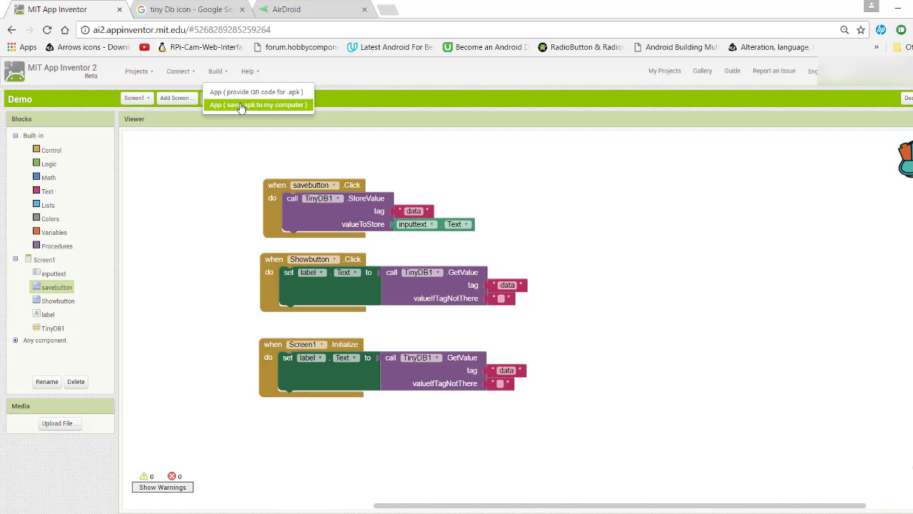
{"action": "left_click", "coordinate": [257, 104]}
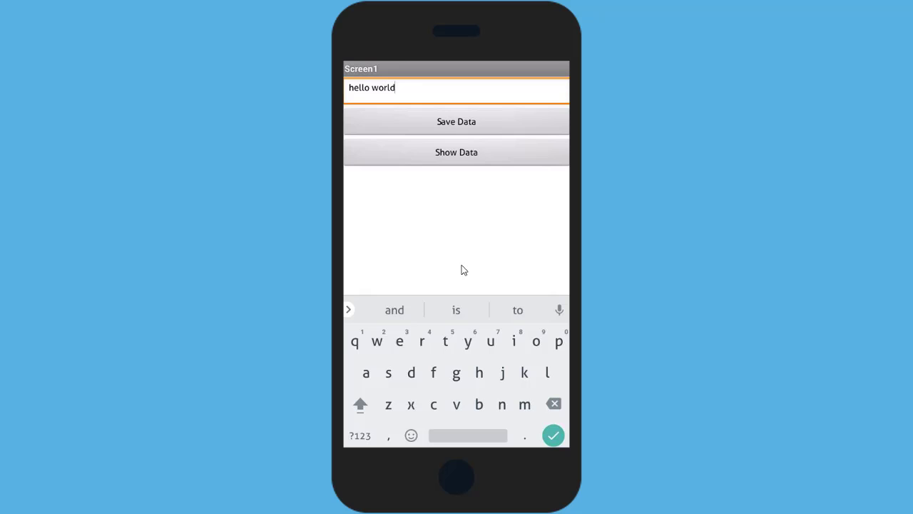
Tap Show Data to display the saved 'hello world' in the app
{"action": "left_click", "coordinate": [456, 152]}
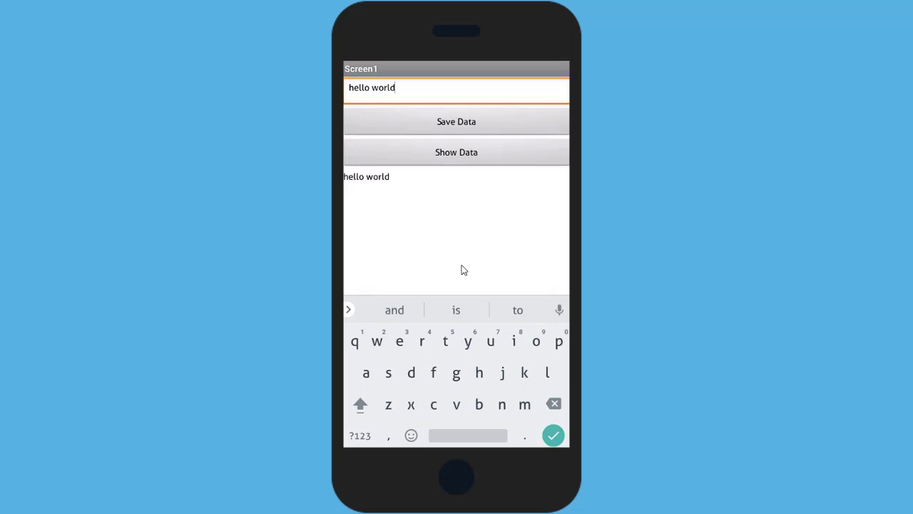